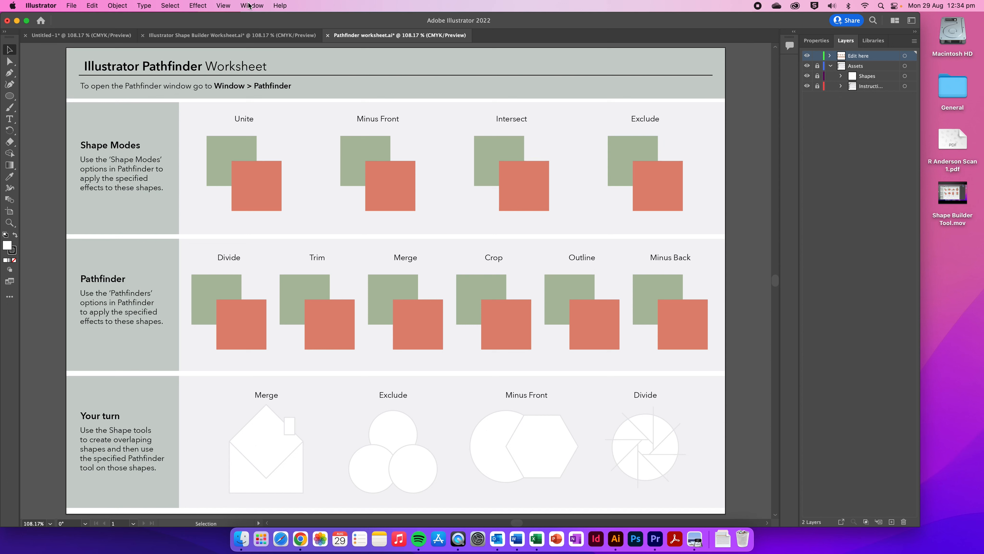
Show the Pathfinder panel from the Window menu and move it beside the artwork
left_click(251, 5)
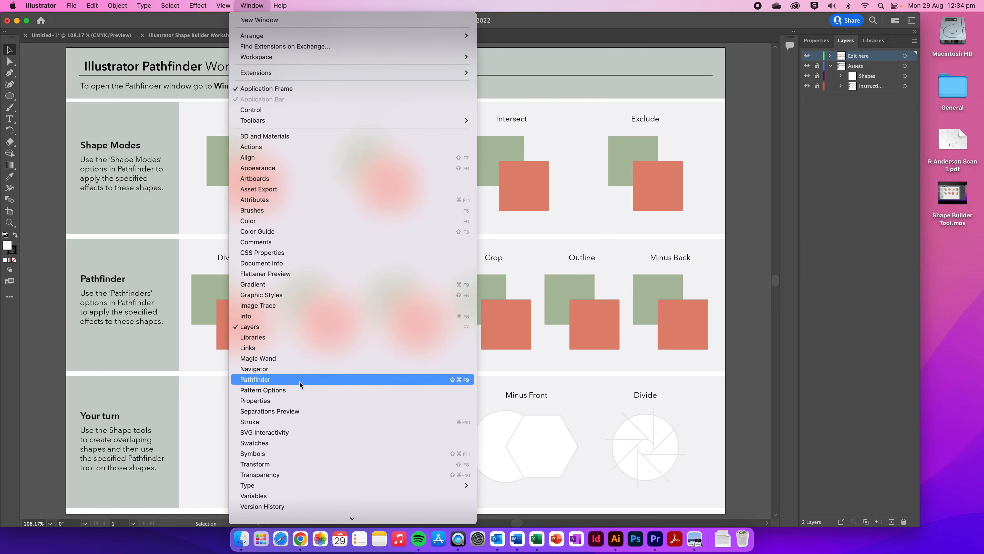
mouse_move(300, 387)
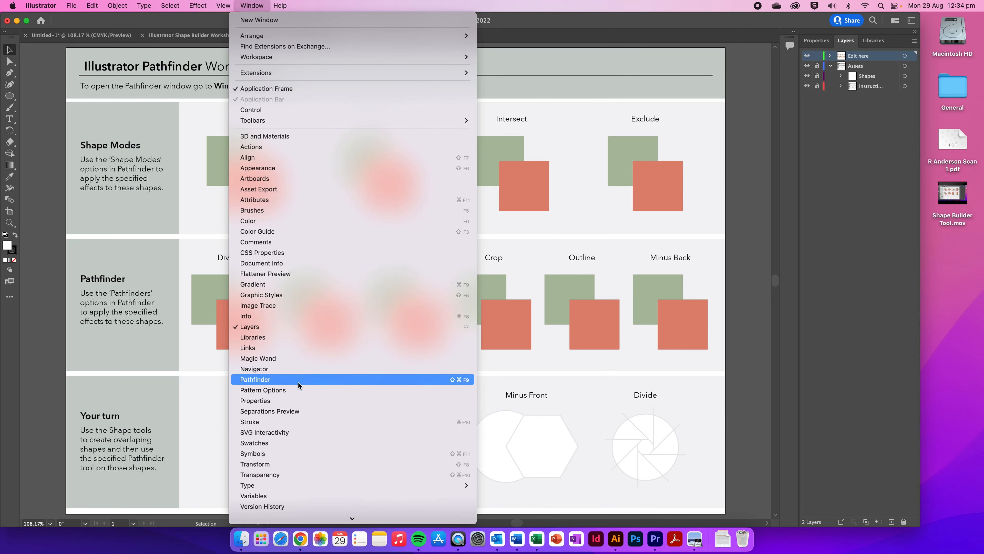
left_click(256, 379)
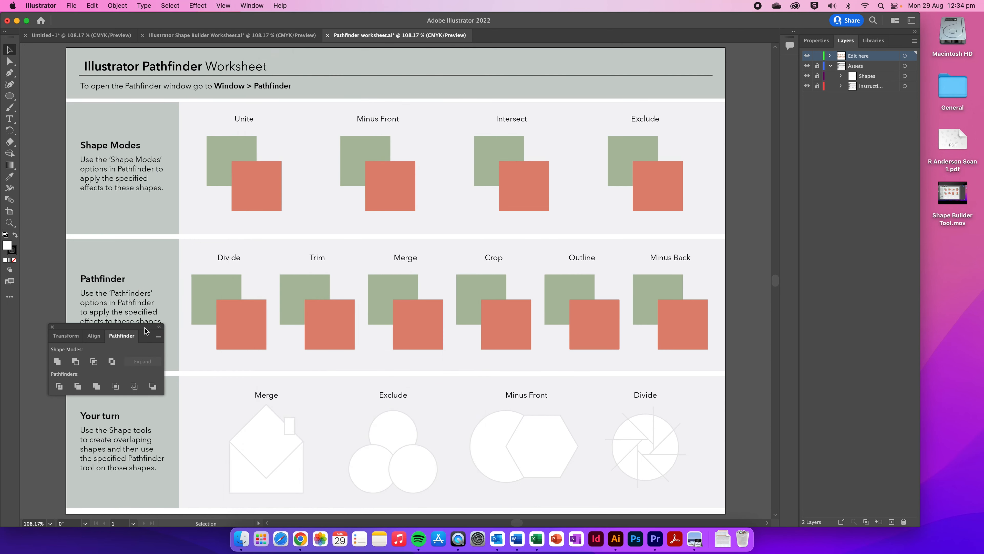
left_click_drag(121, 336, 525, 241)
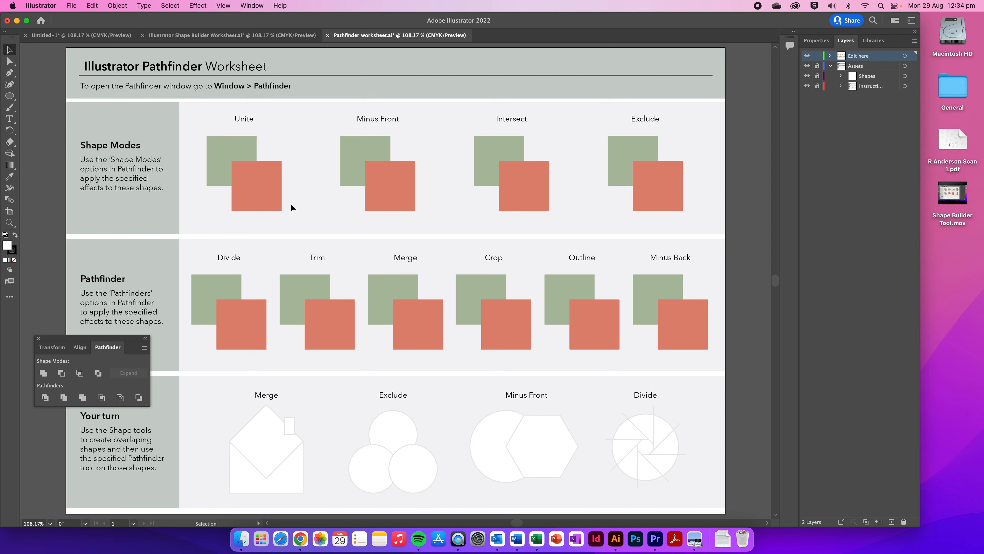
Unite the first square pair, intersect the third pair, and deselect the finished Exclude shape
left_click(253, 184)
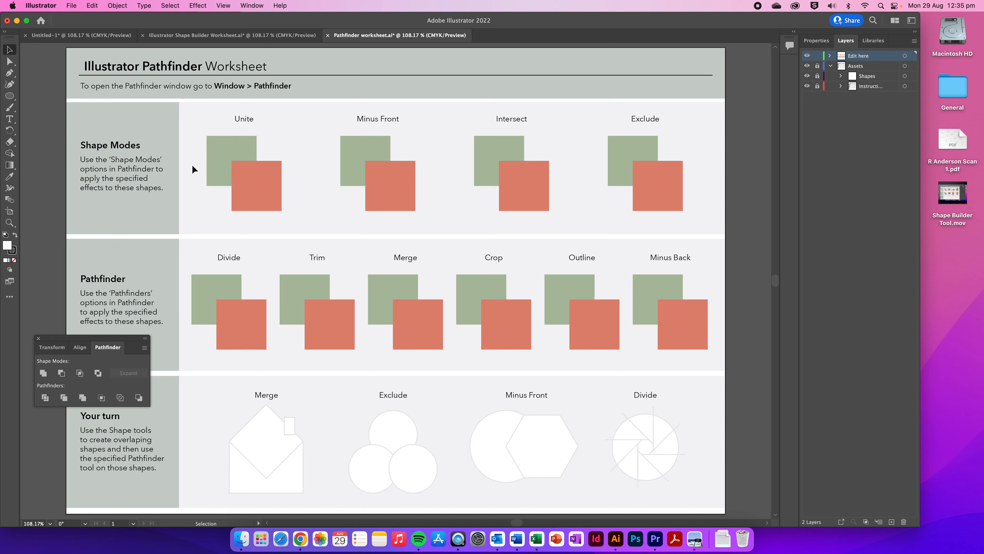
mouse_move(191, 152)
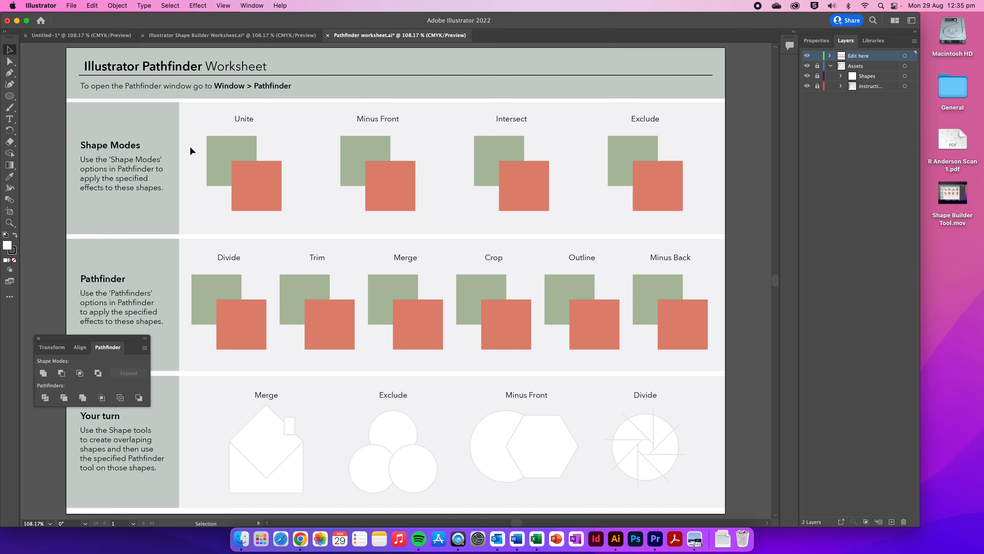
left_click(256, 192)
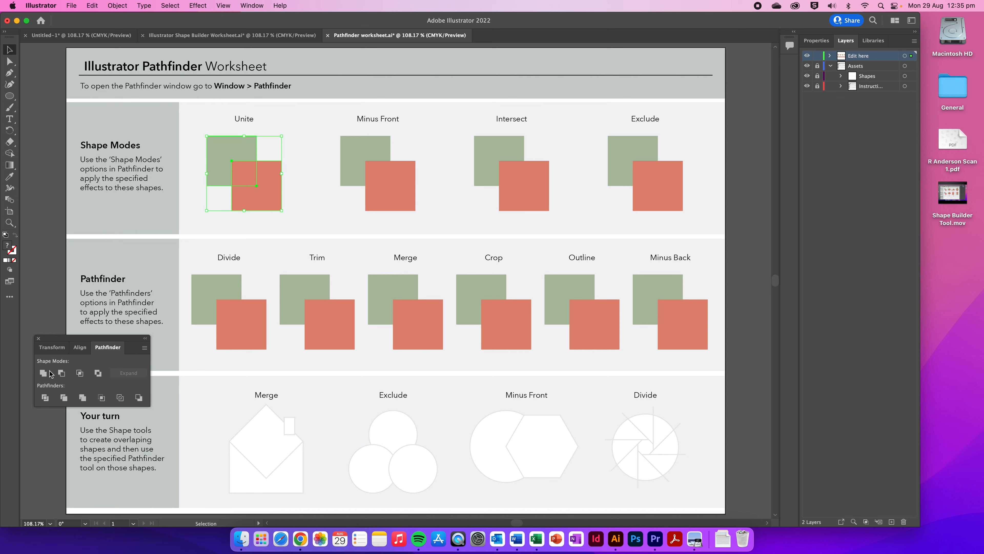
mouse_move(43, 373)
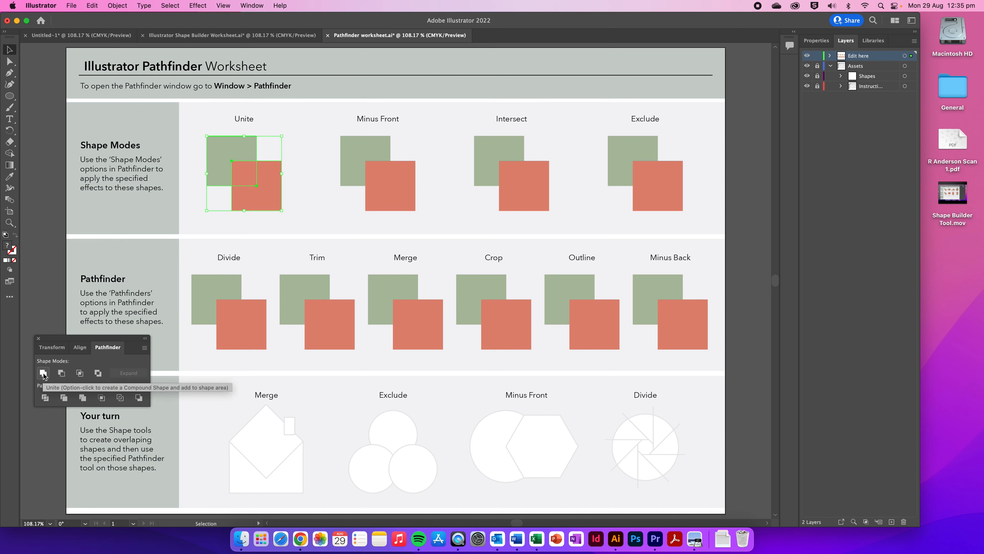
left_click(43, 373)
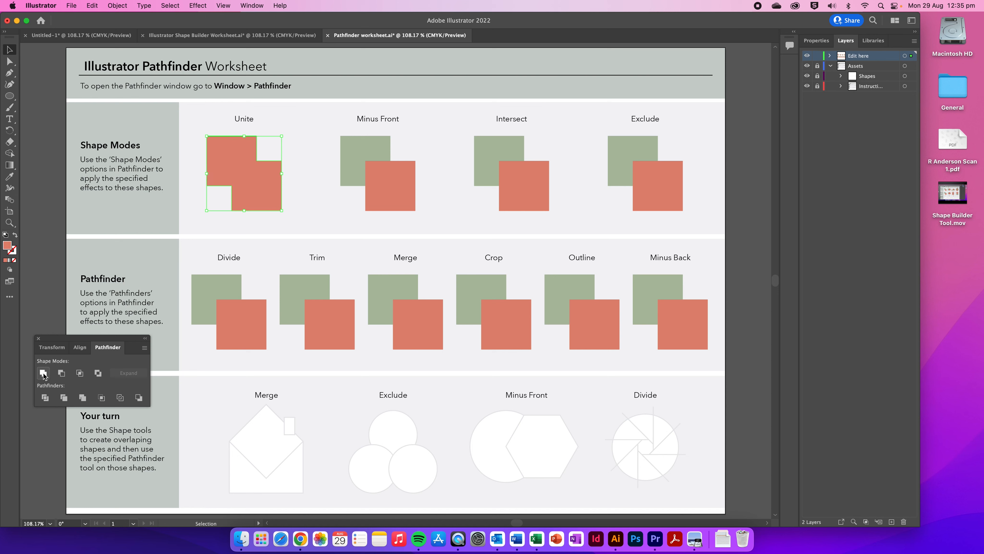
mouse_move(103, 357)
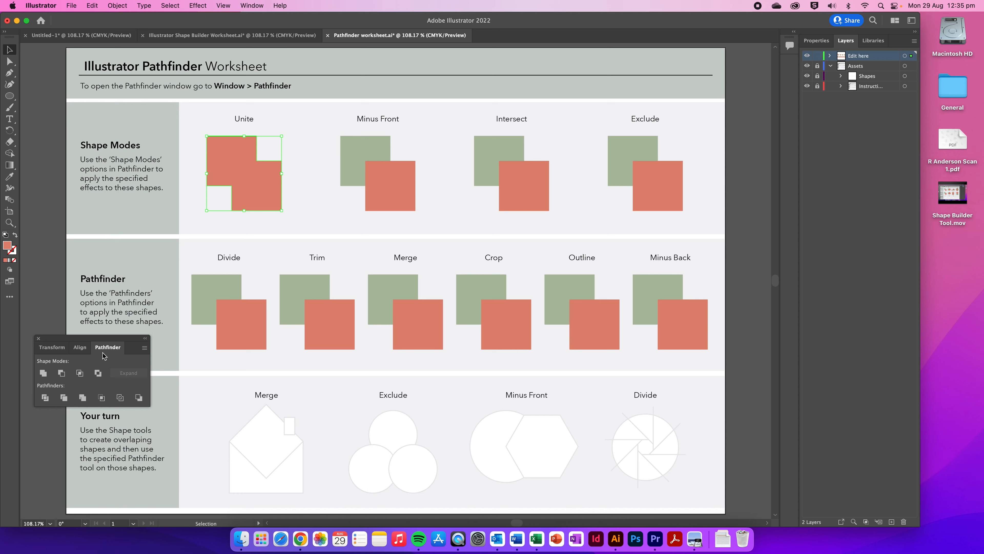
mouse_move(338, 154)
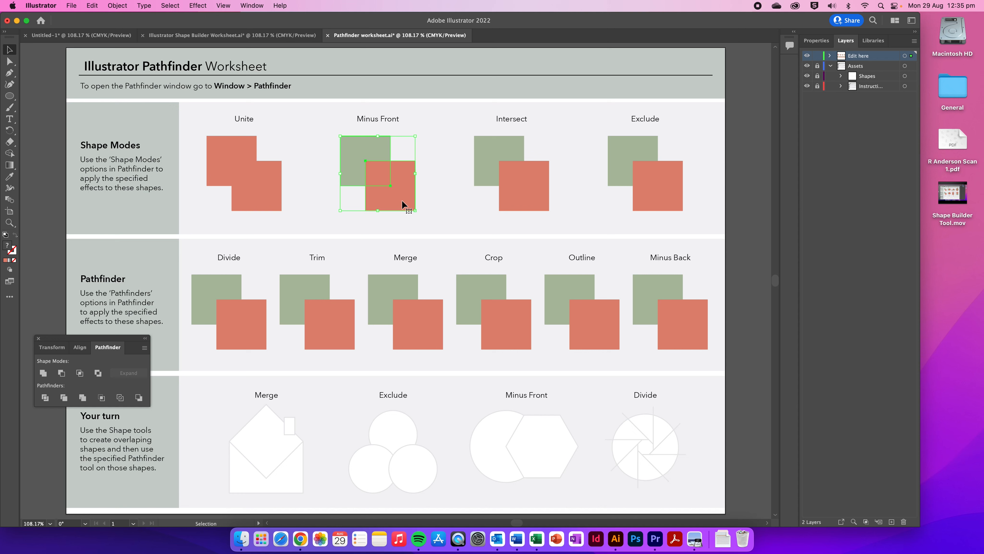
mouse_move(62, 373)
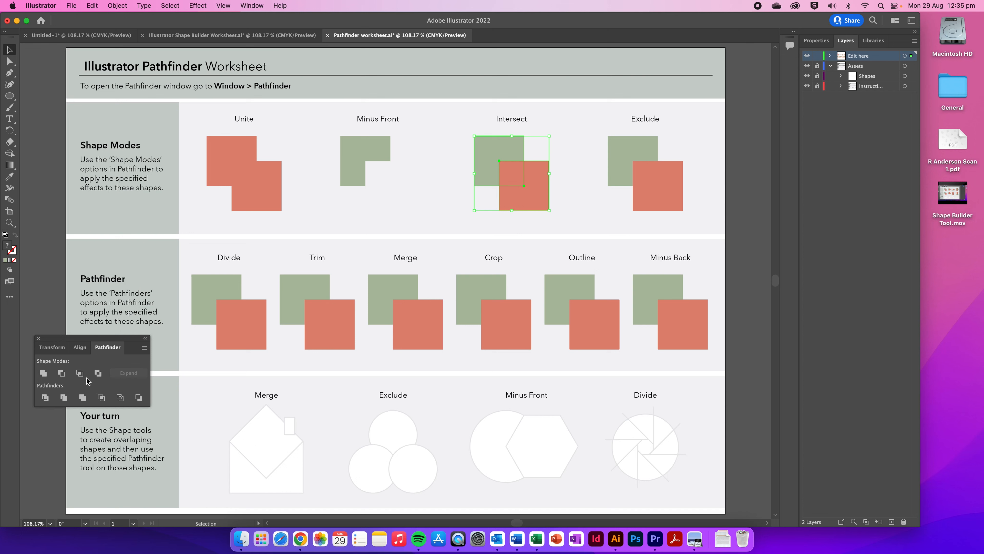
left_click(79, 373)
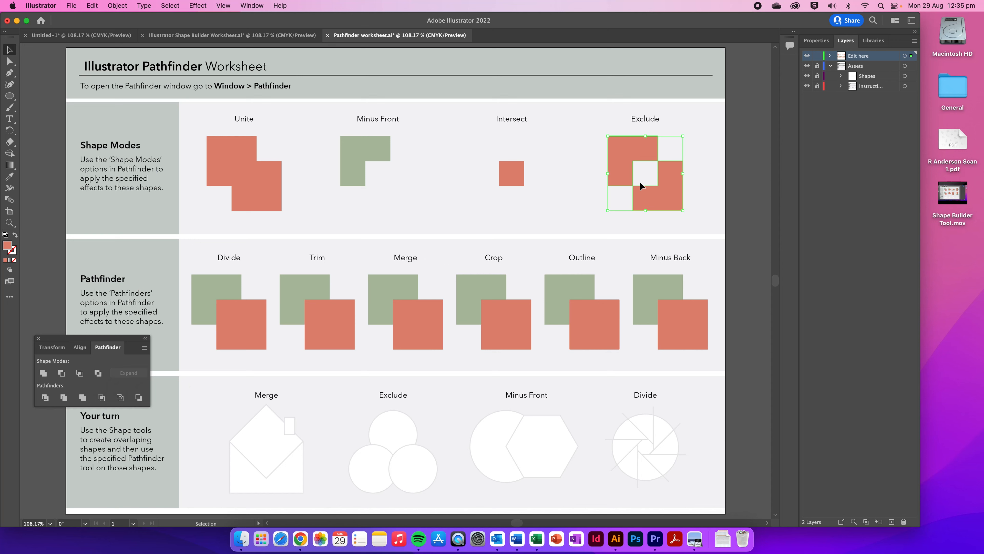
mouse_move(653, 177)
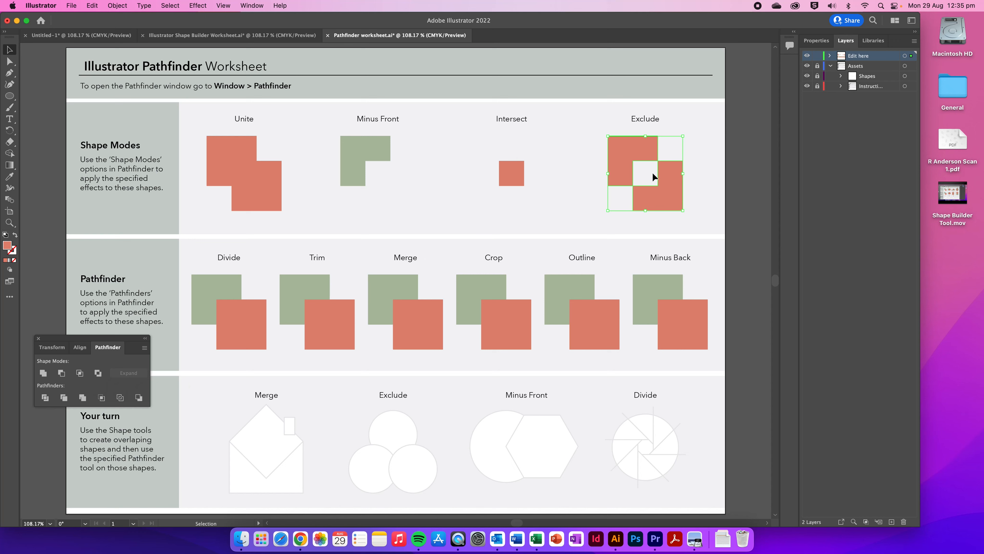
left_click(241, 324)
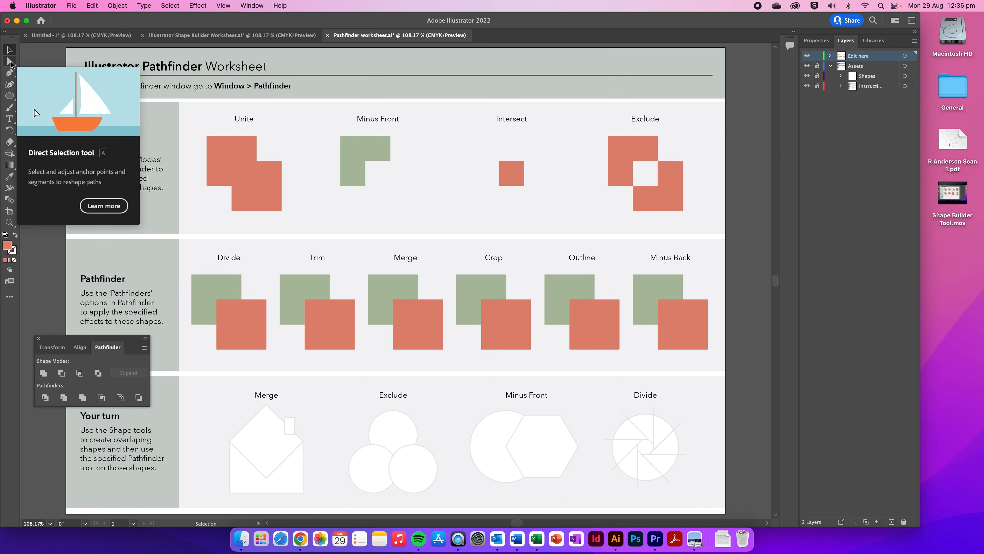
Use the Direct Selection tool to pick an individual piece of the Divide pair
left_click(9, 61)
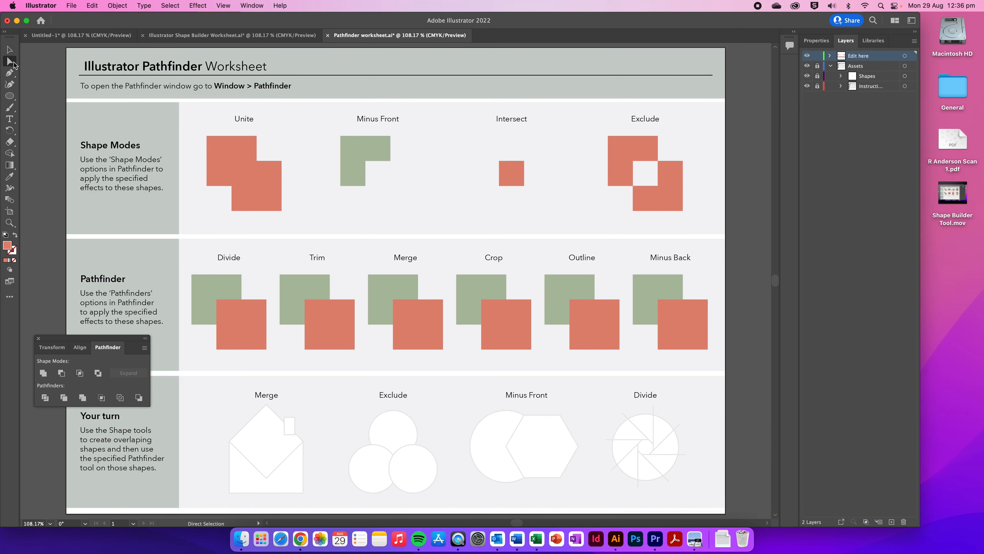
left_click(208, 298)
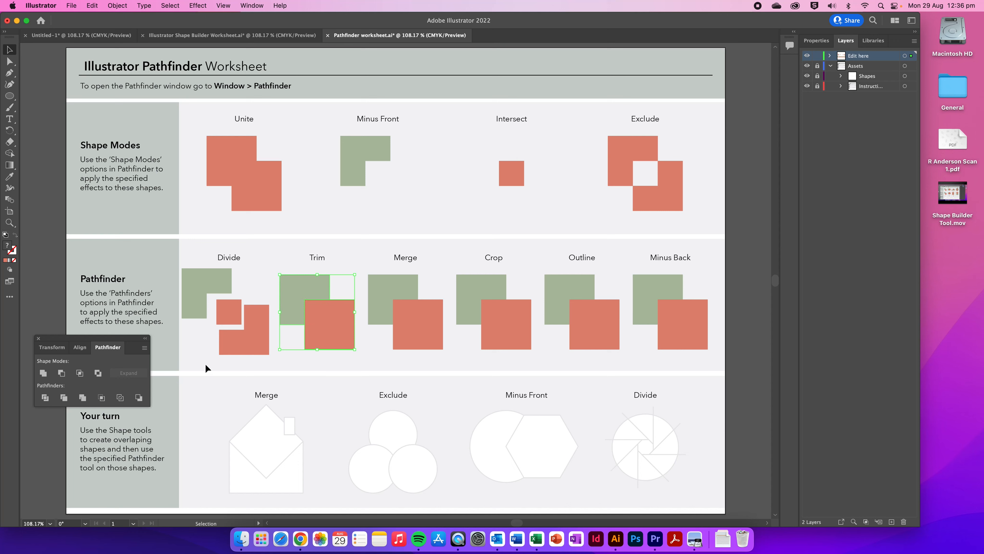
mouse_move(9, 61)
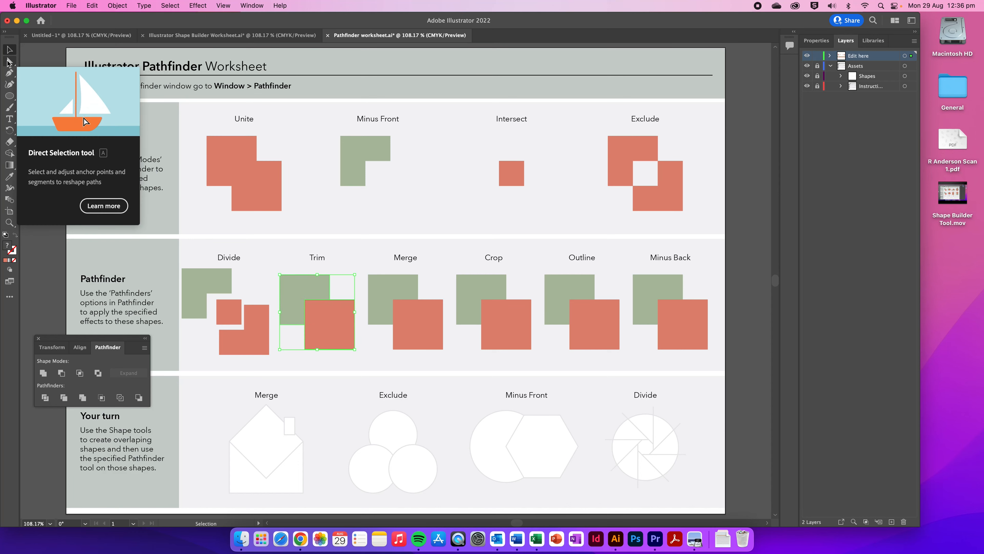
Pick a trimmed piece, return to the Selection tool and merge the Merge square pair
left_click(334, 329)
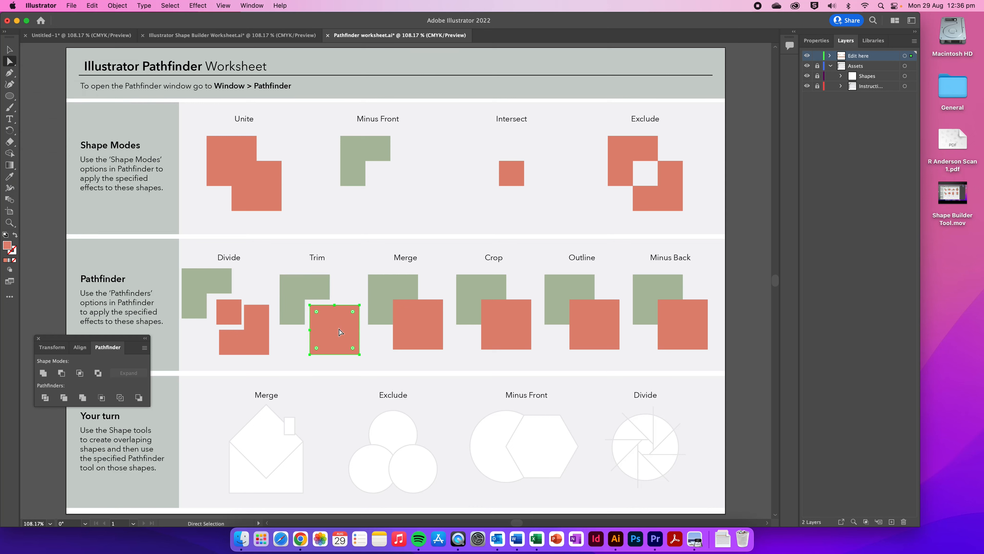
left_click(9, 50)
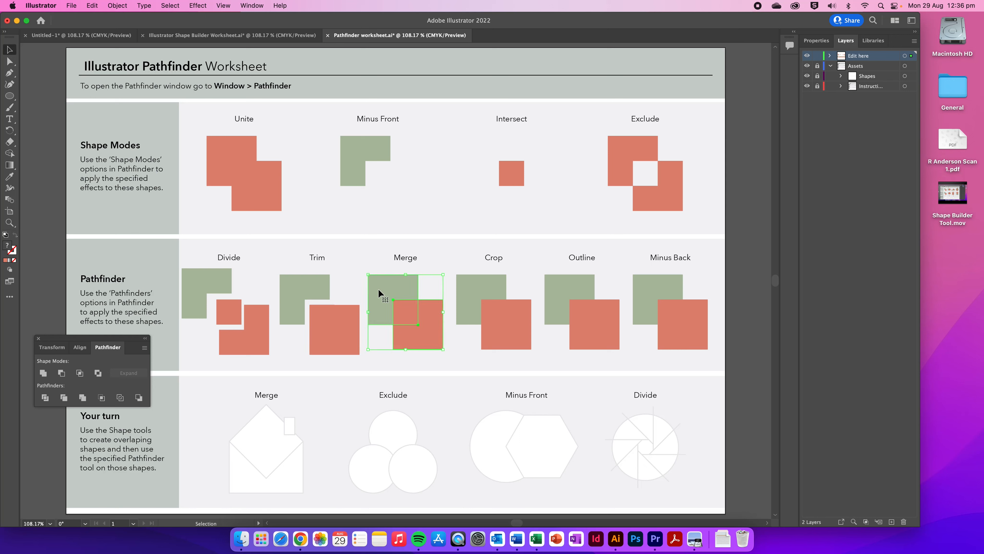
left_click(83, 397)
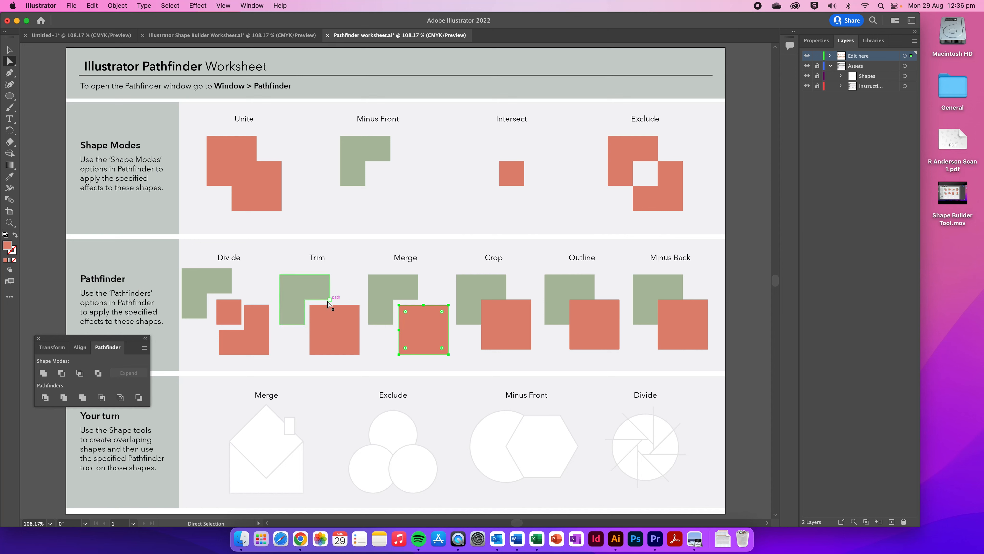
mouse_move(330, 303)
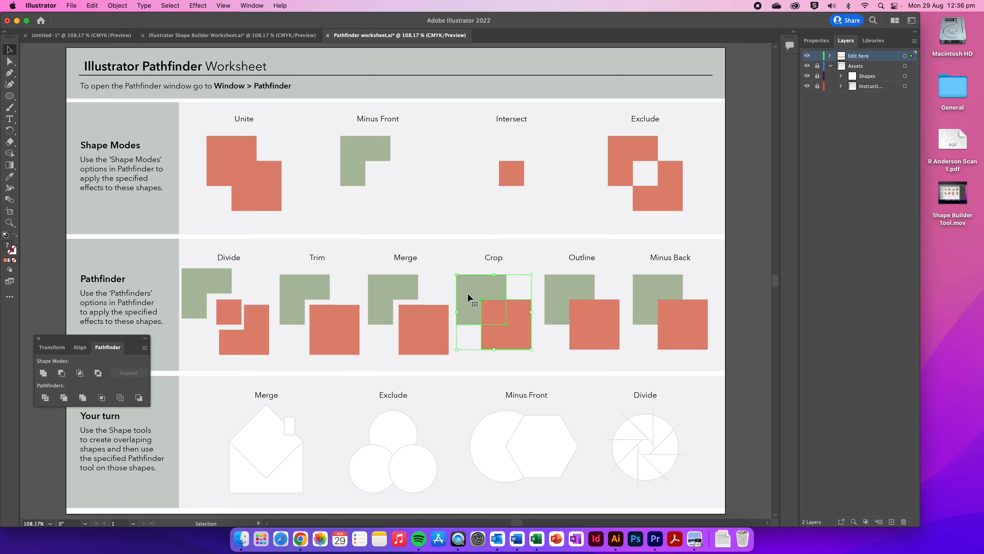
mouse_move(101, 398)
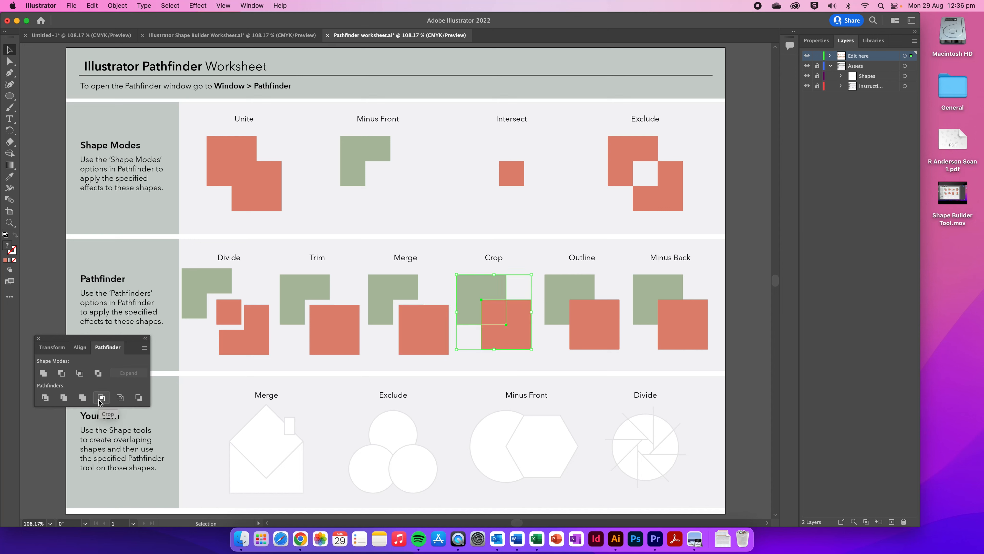
Crop the Crop pair, outline the Outline pair and subtract with Minus Back for a red L shape
left_click(101, 397)
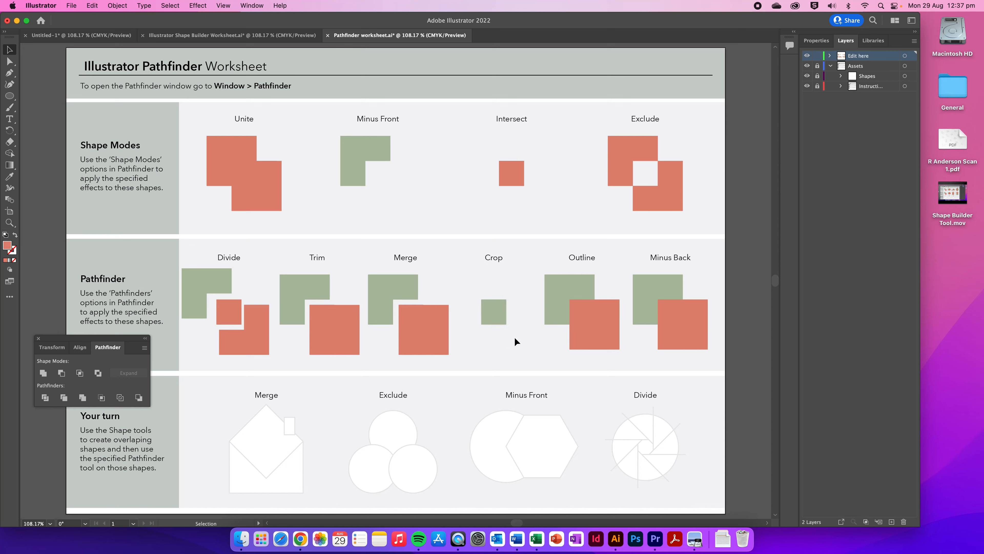
left_click(120, 397)
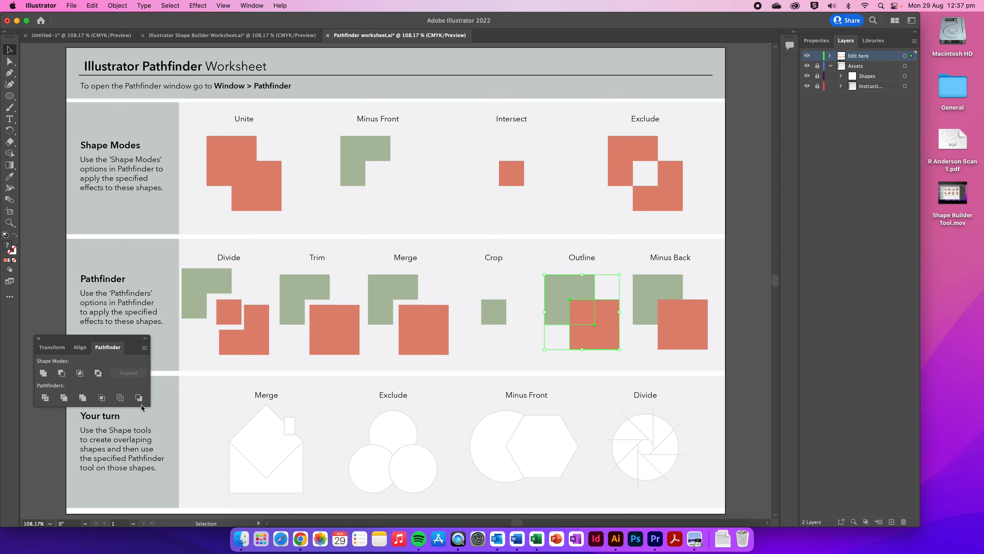
left_click(120, 397)
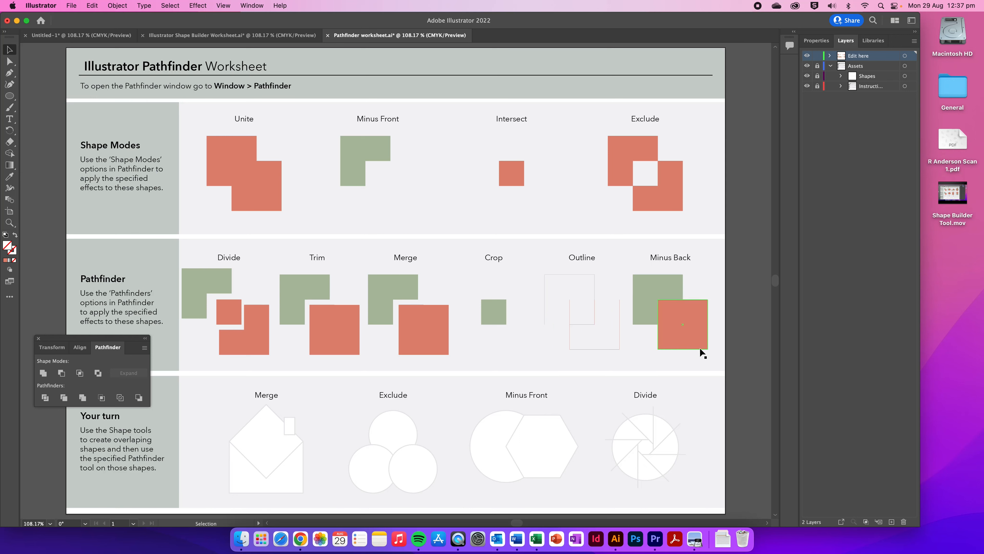
left_click(139, 398)
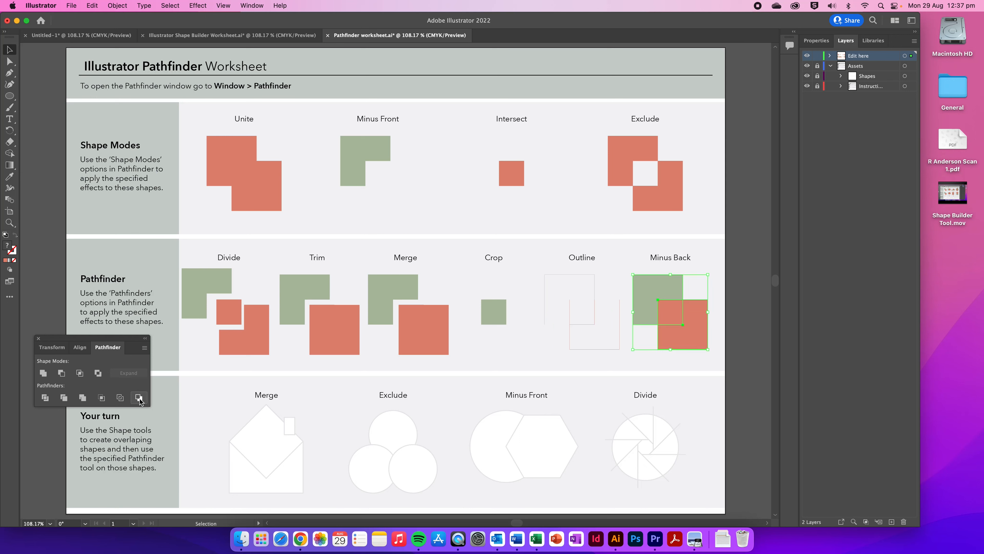
left_click(139, 398)
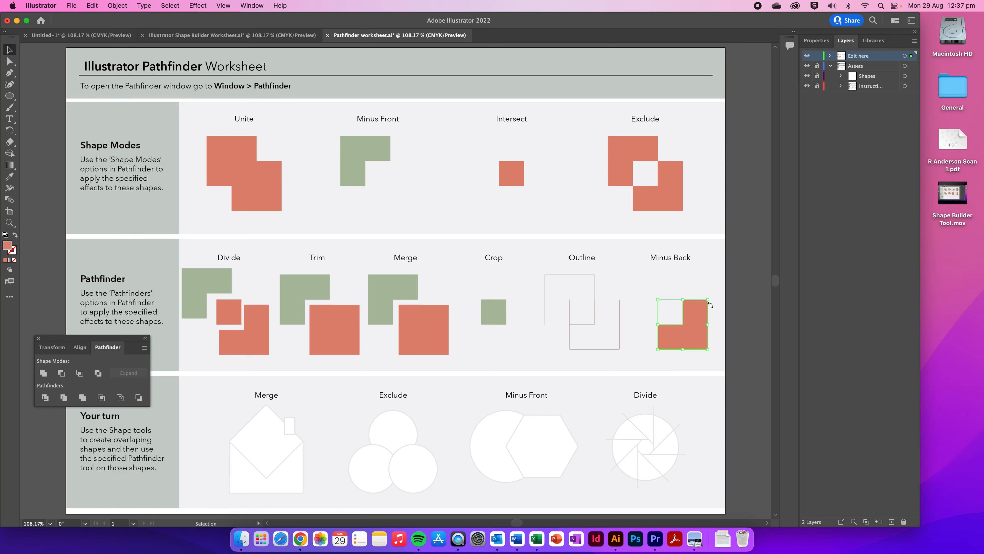
mouse_move(632, 360)
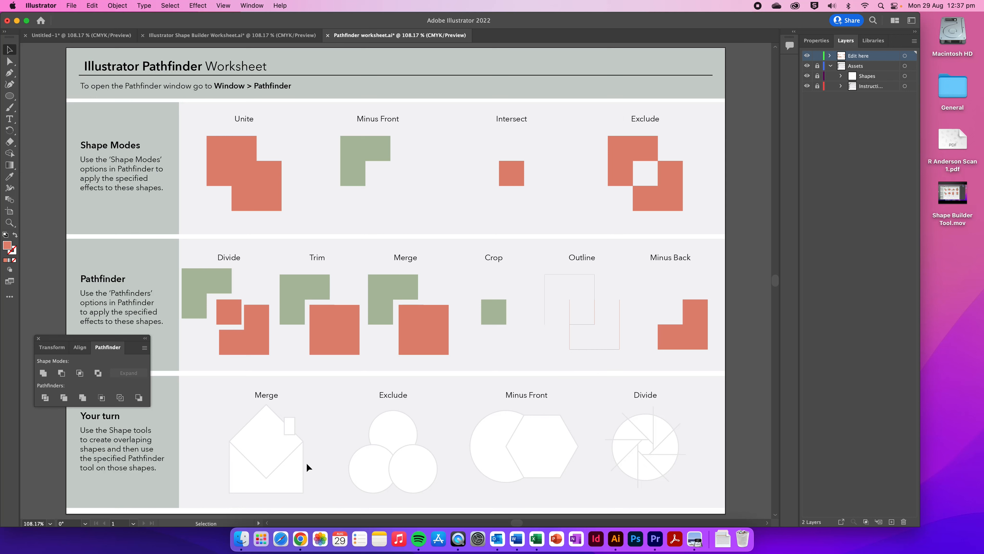
mouse_move(576, 448)
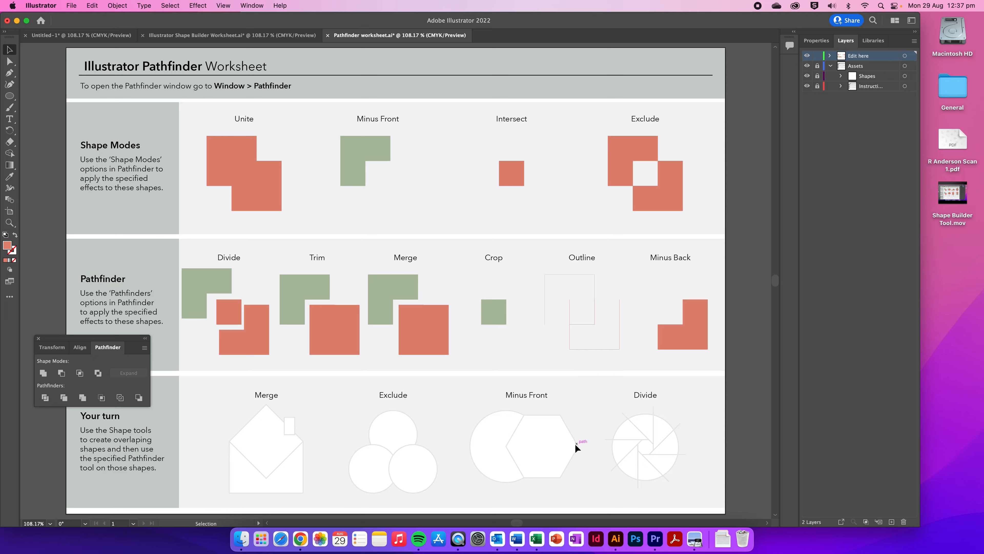
mouse_move(285, 440)
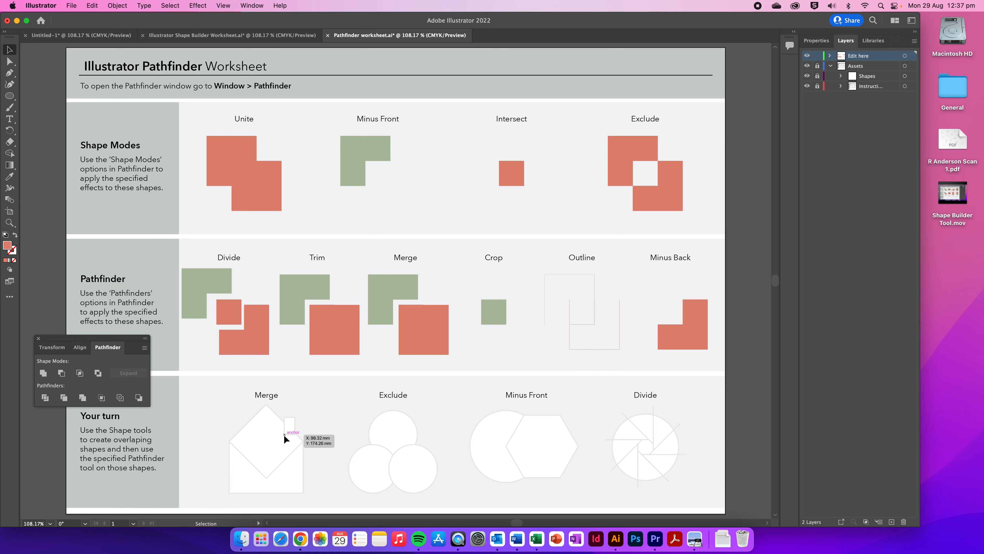
Draw a red rectangle over the house body outline for the Merge exercise
left_click(10, 95)
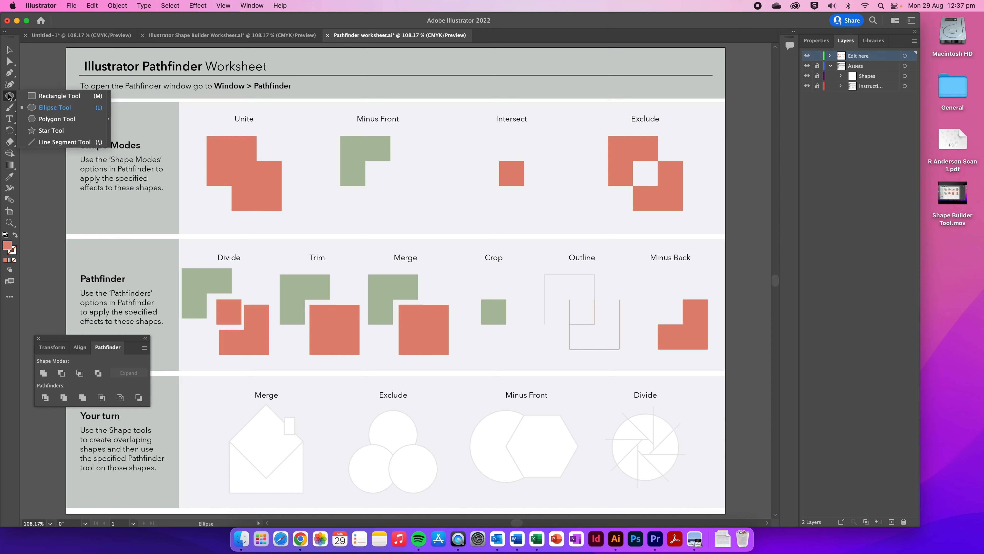
left_click(59, 96)
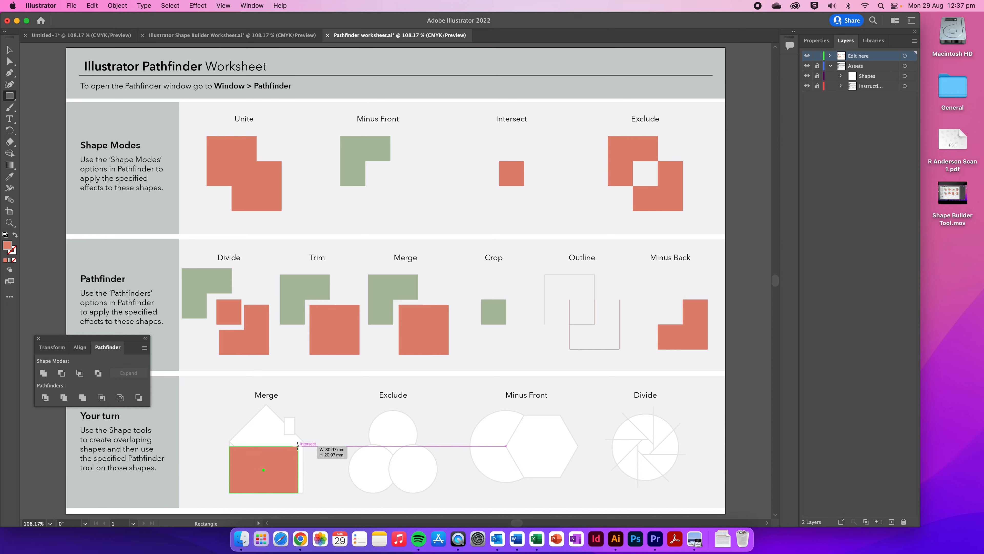
left_click_drag(299, 446, 303, 443)
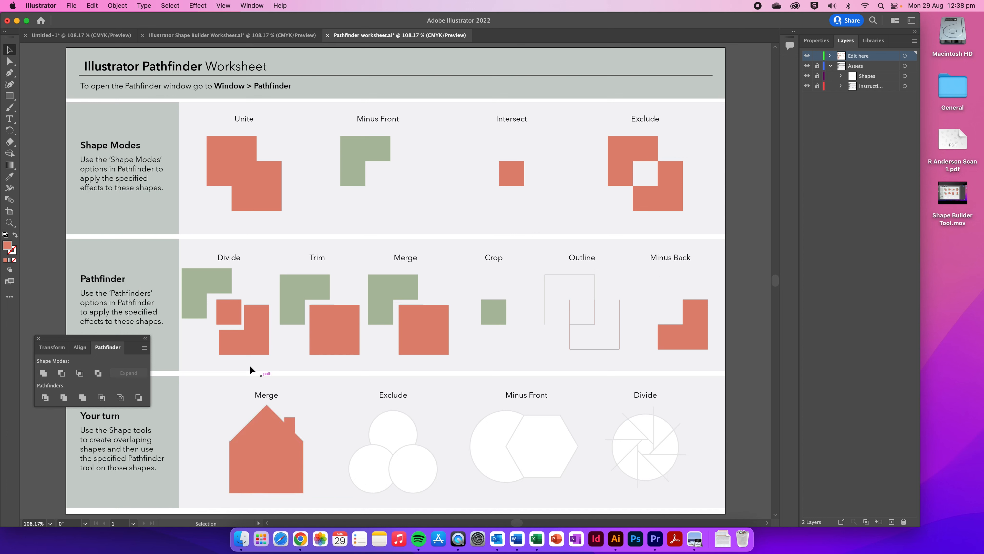
left_click(9, 96)
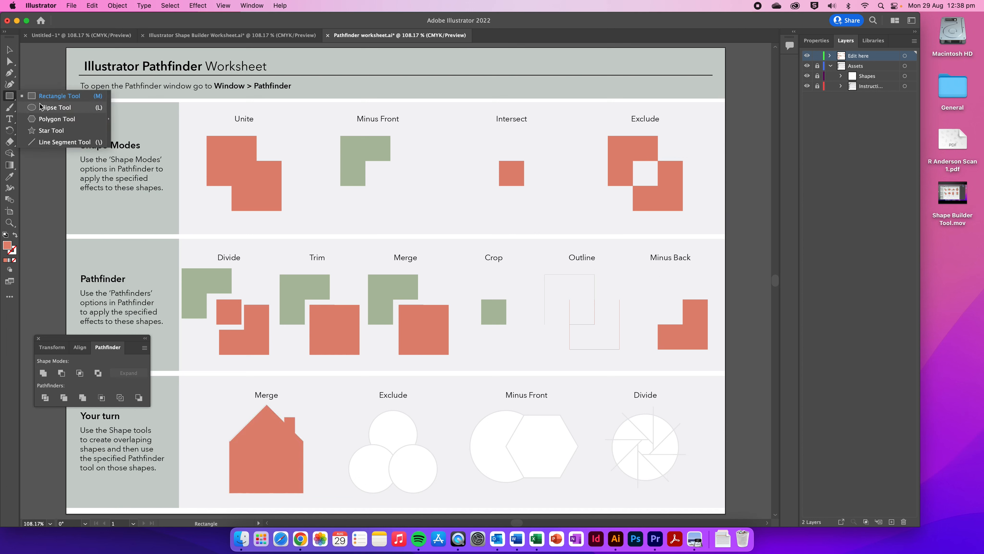
Draw the top and bottom-right red circles over the Exclude outlines with the Ellipse tool
left_click(55, 108)
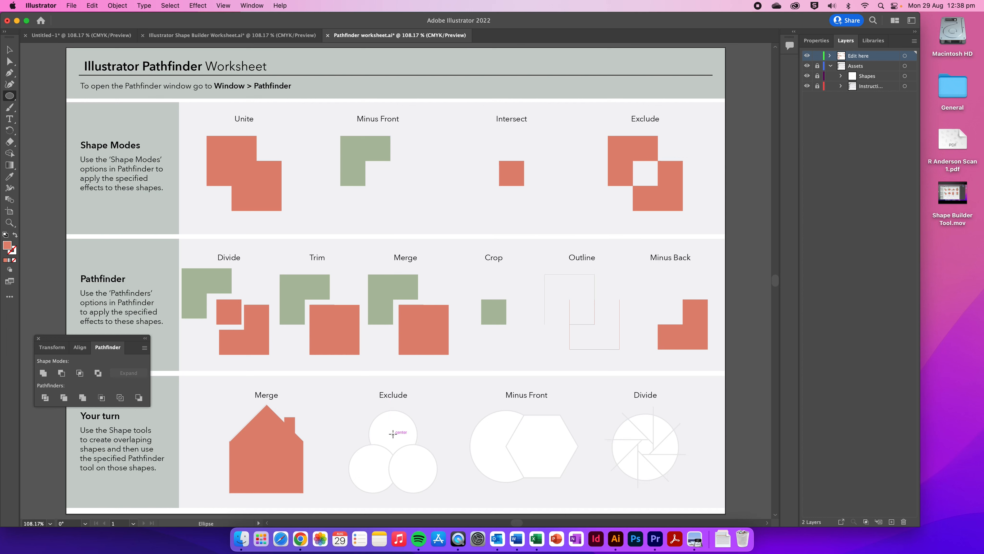
left_click_drag(392, 434, 639, 445)
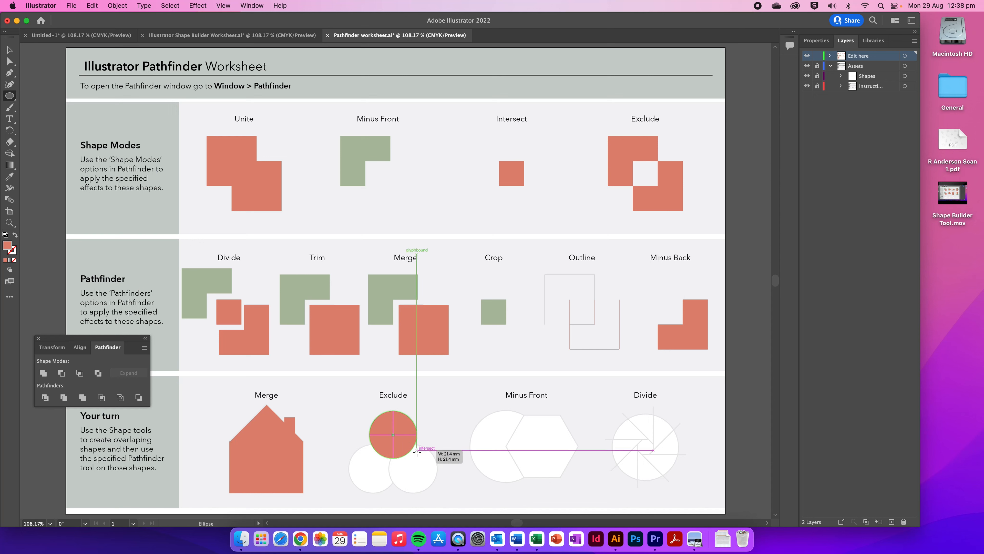
left_click(393, 434)
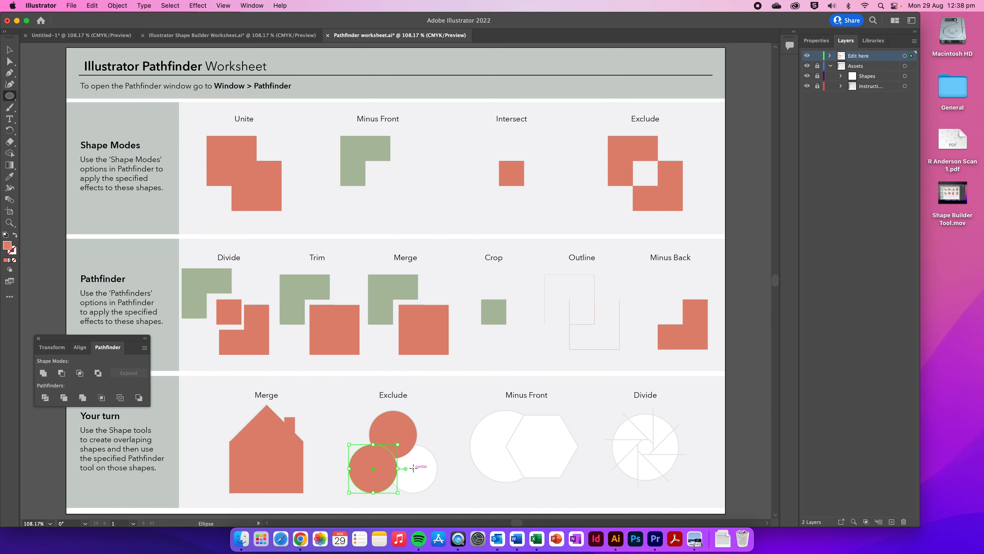
left_click_drag(372, 467, 413, 466)
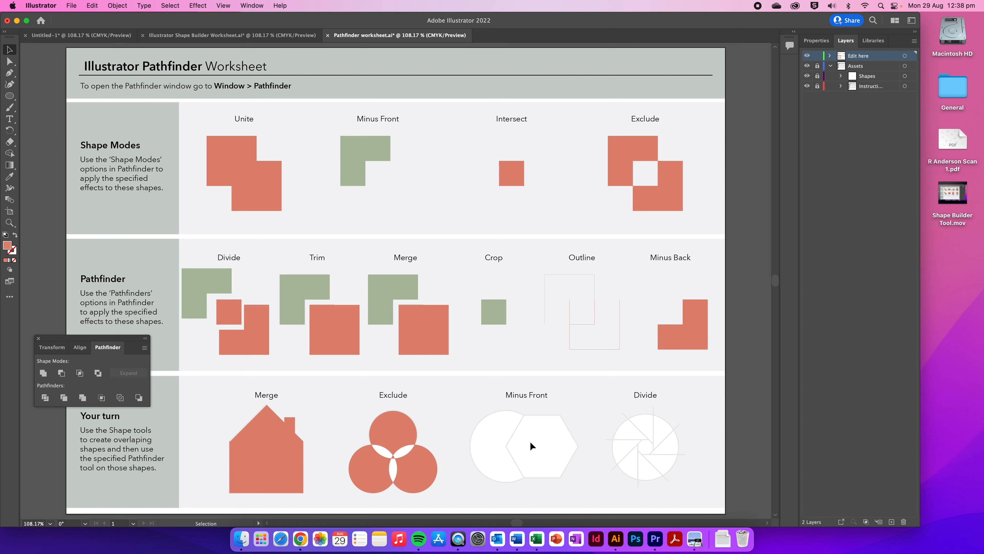
mouse_move(74, 150)
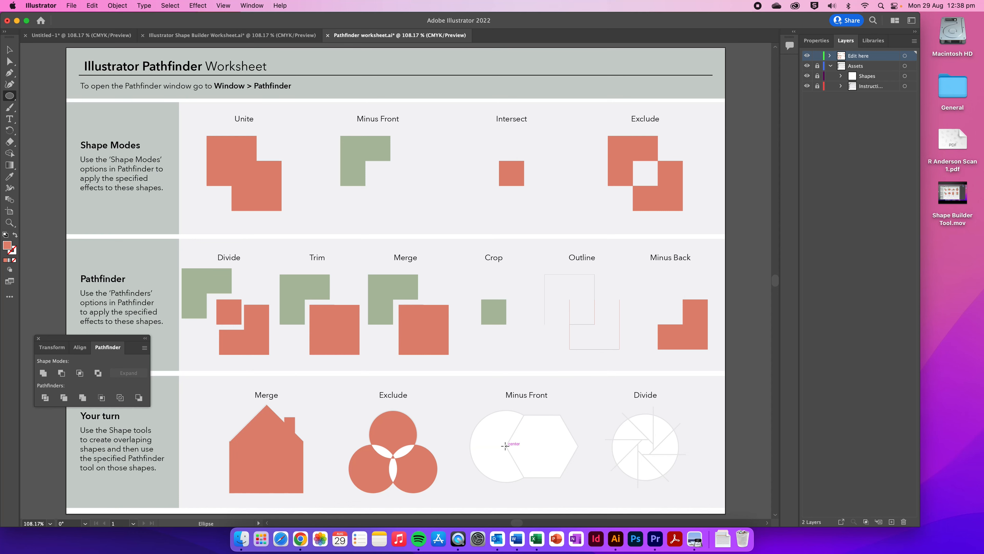
Draw a red circle over the outline and Minus Front the hexagon to leave a Pac-Man shape
left_click_drag(506, 445, 537, 459)
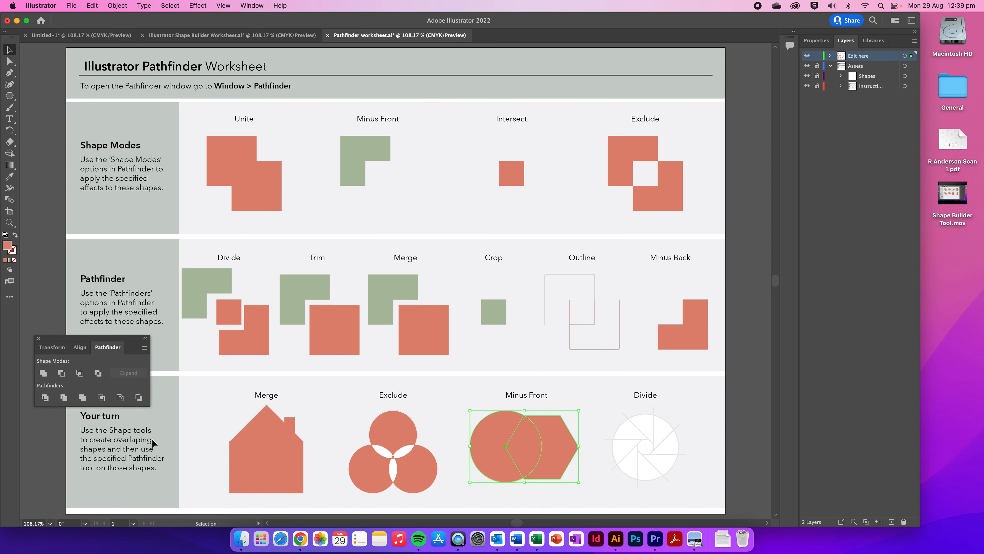
left_click(61, 374)
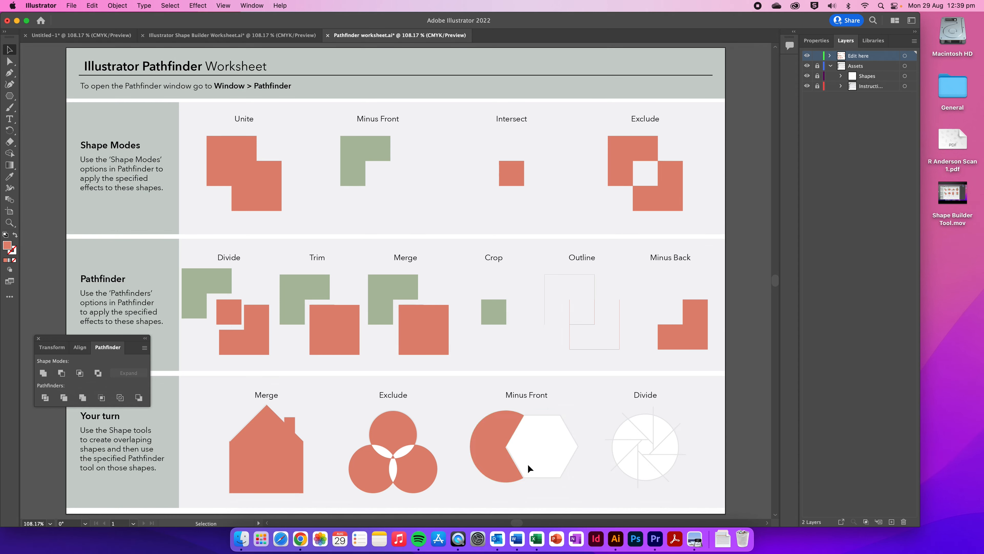
mouse_move(647, 452)
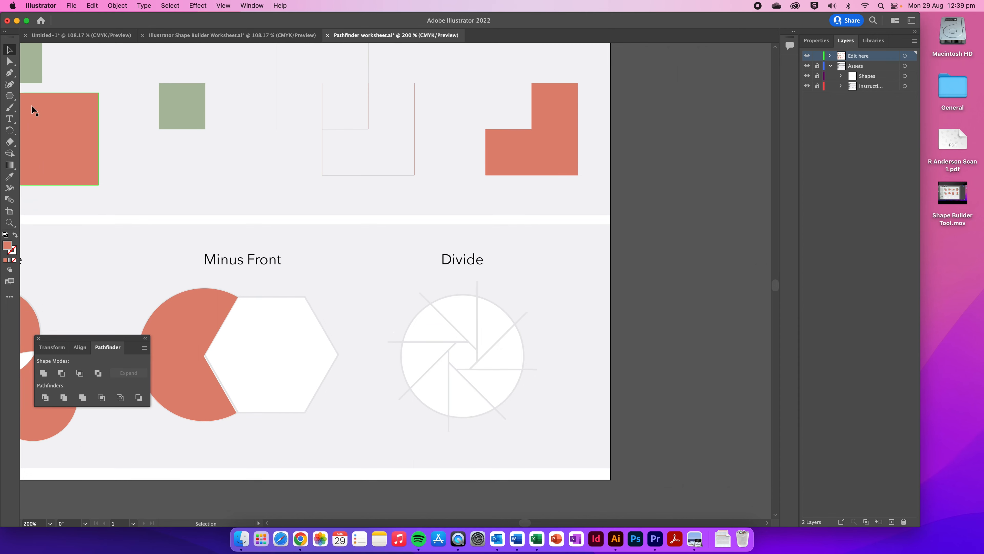
Switch to the Ellipse tool to draw the Divide exercise circle
left_click(9, 96)
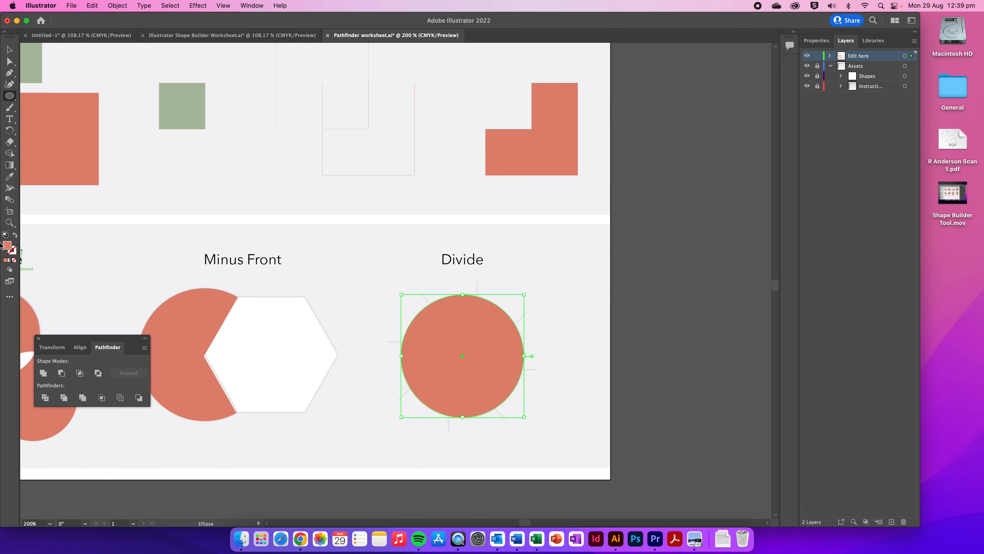
mouse_move(15, 235)
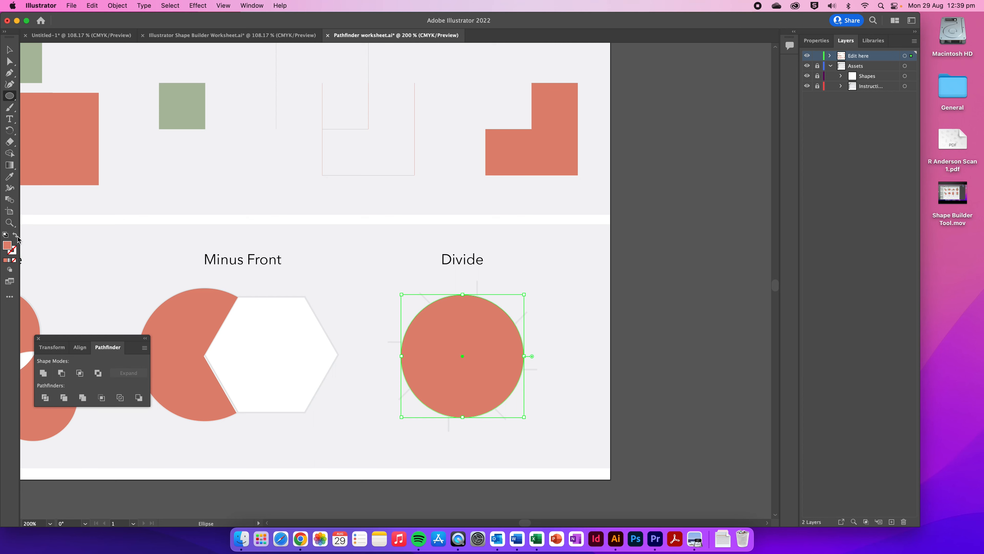
mouse_move(14, 235)
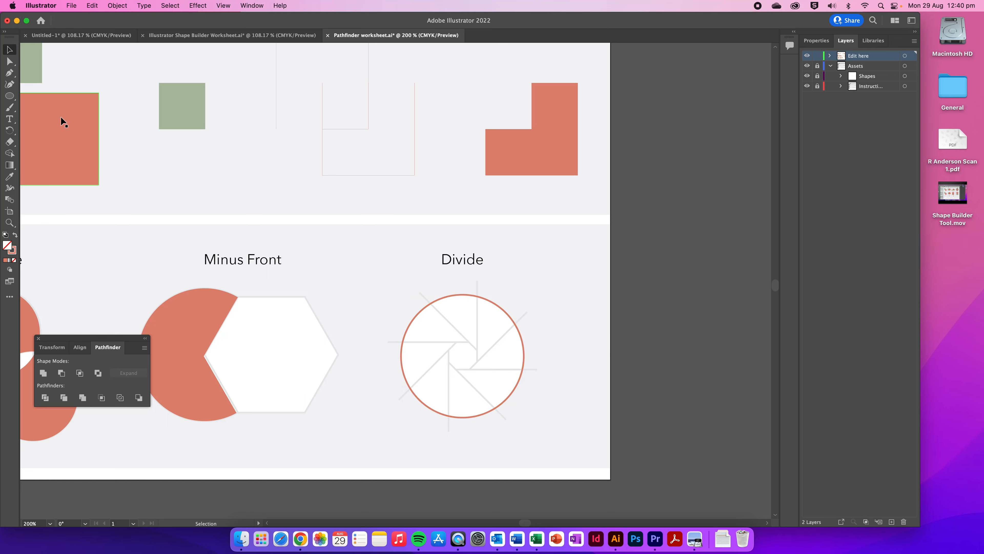
Draw a red line segment upward from the Divide circle's centre
left_click(9, 96)
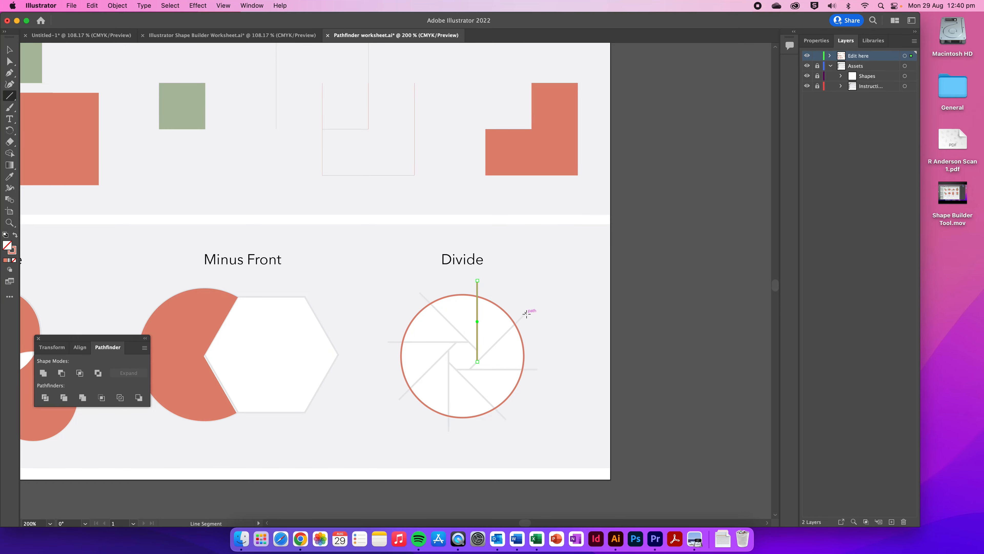
left_click_drag(477, 368, 527, 312)
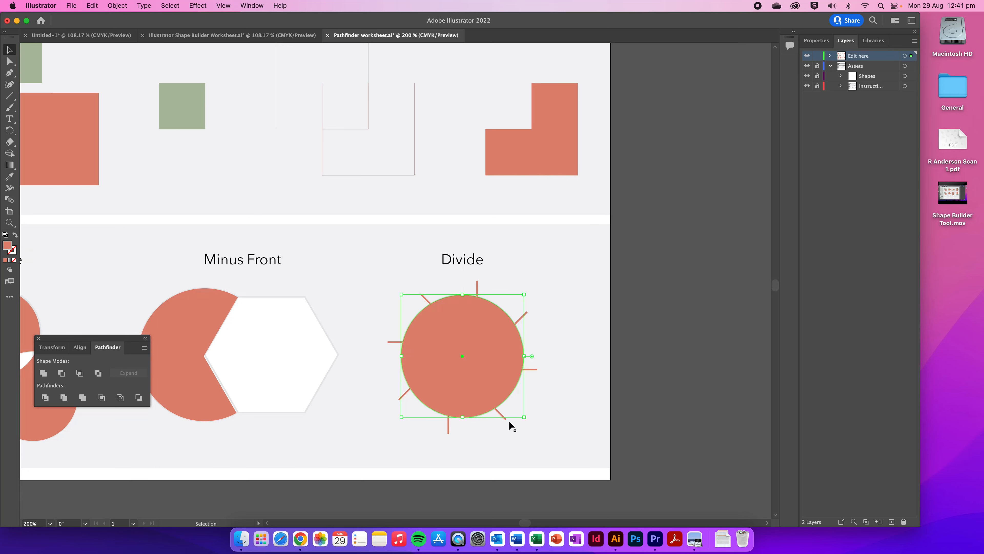
Divide the red circle along its lines into separate wedge slices with Pathfinder
left_click(45, 397)
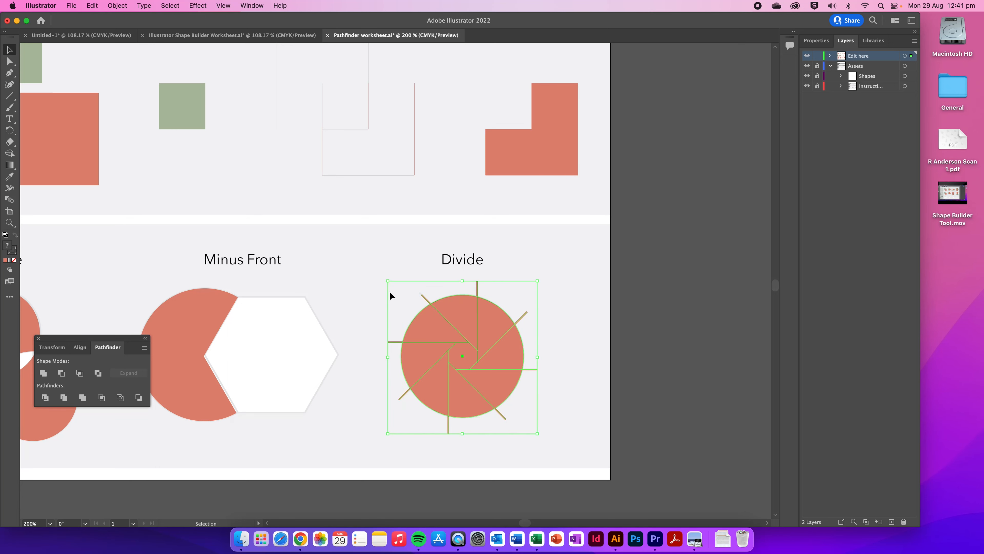
left_click(45, 398)
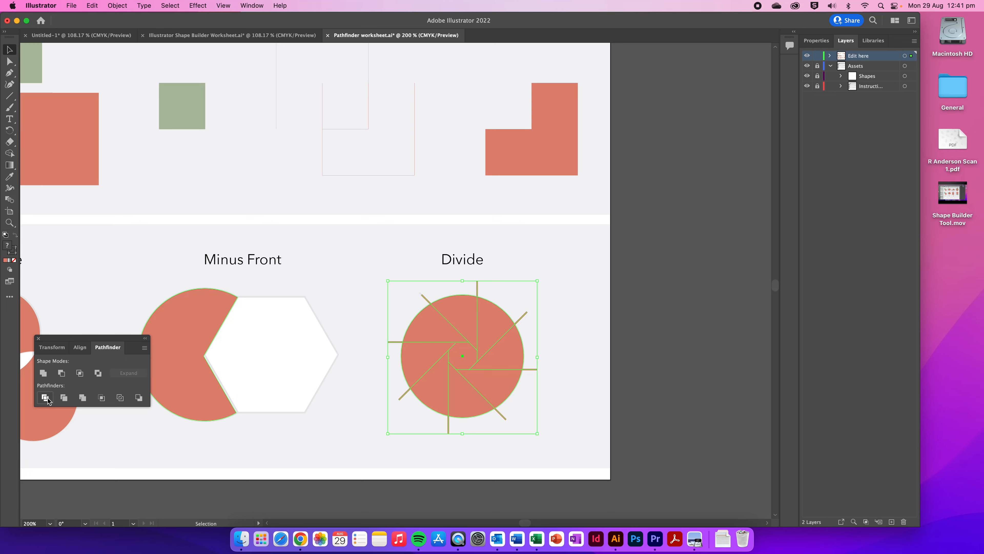
left_click(45, 398)
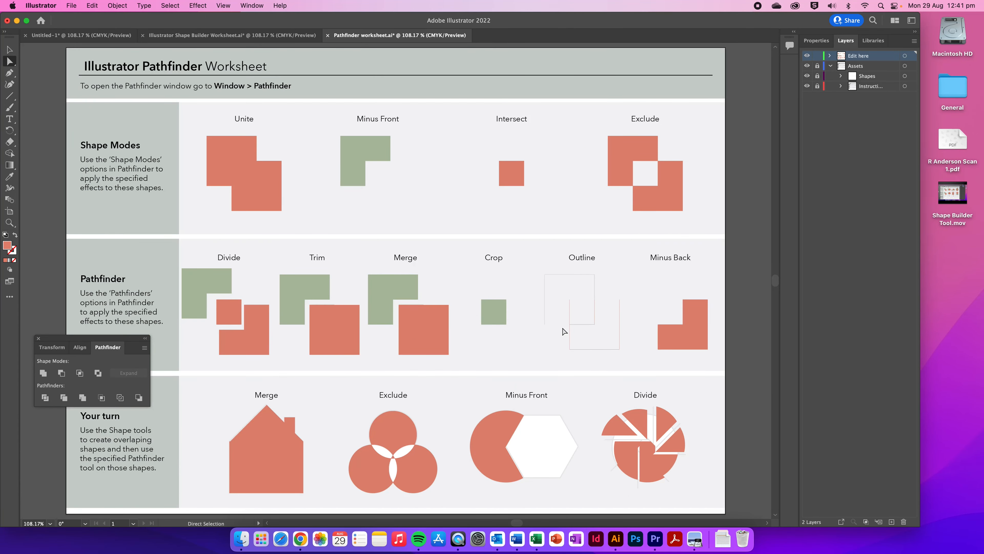
mouse_move(548, 352)
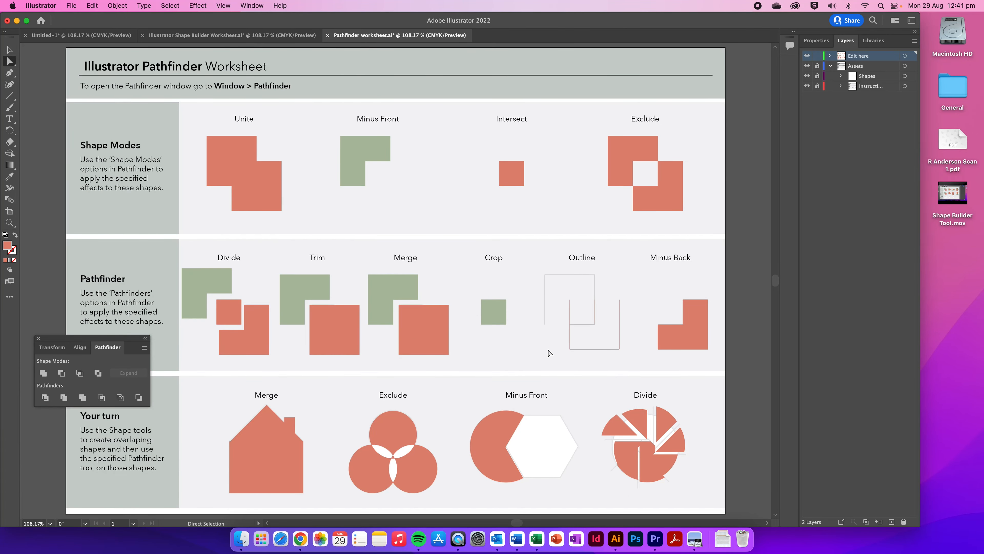